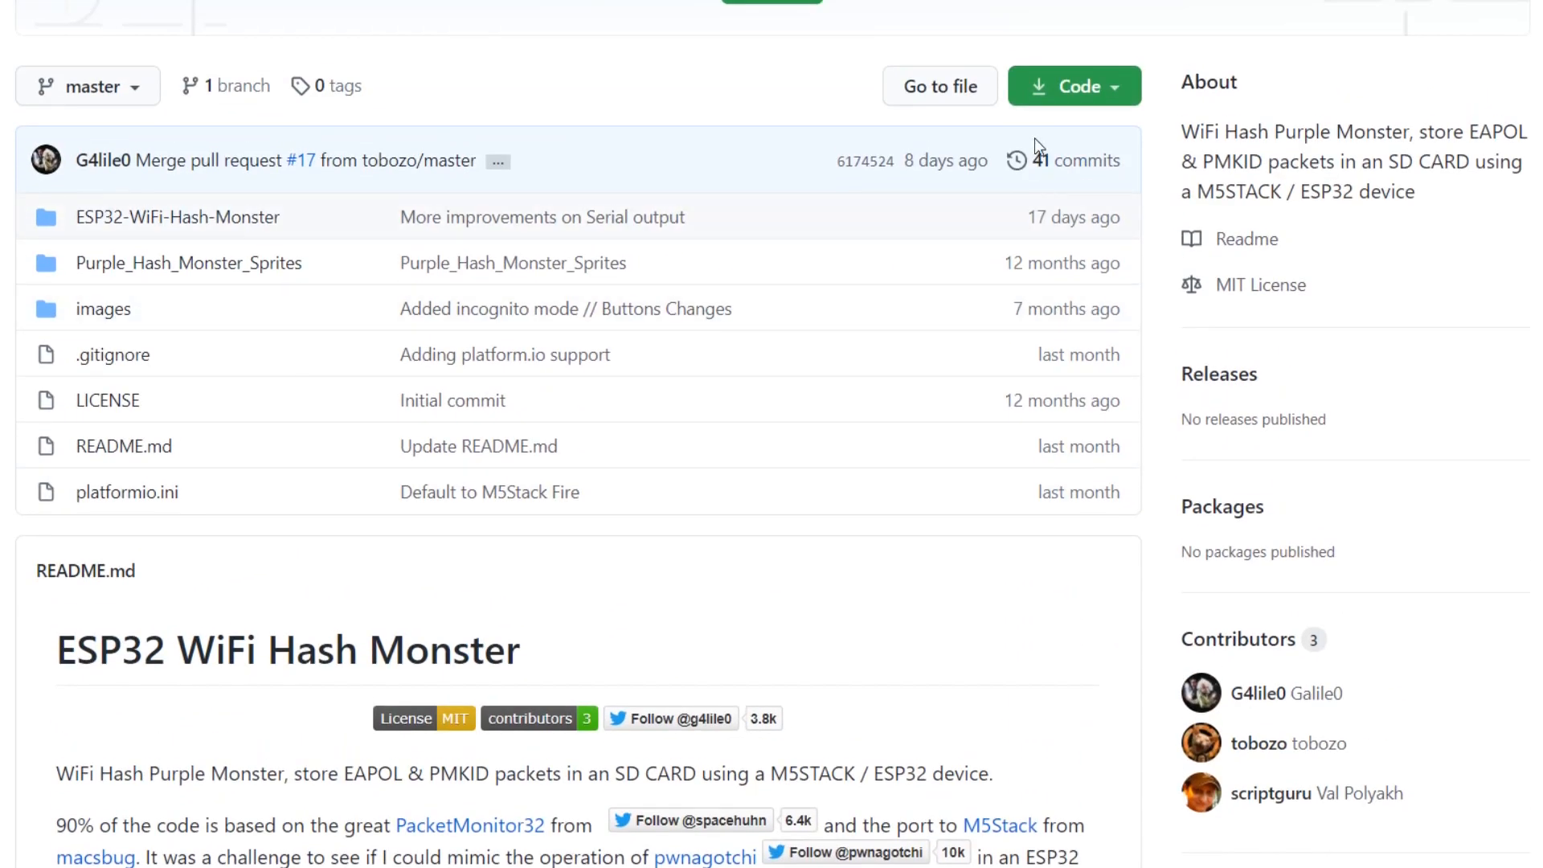
Upload the ESP32-WiFi-Hash-Monster sketch to the connected M5Stack board.
left_click(1074, 85)
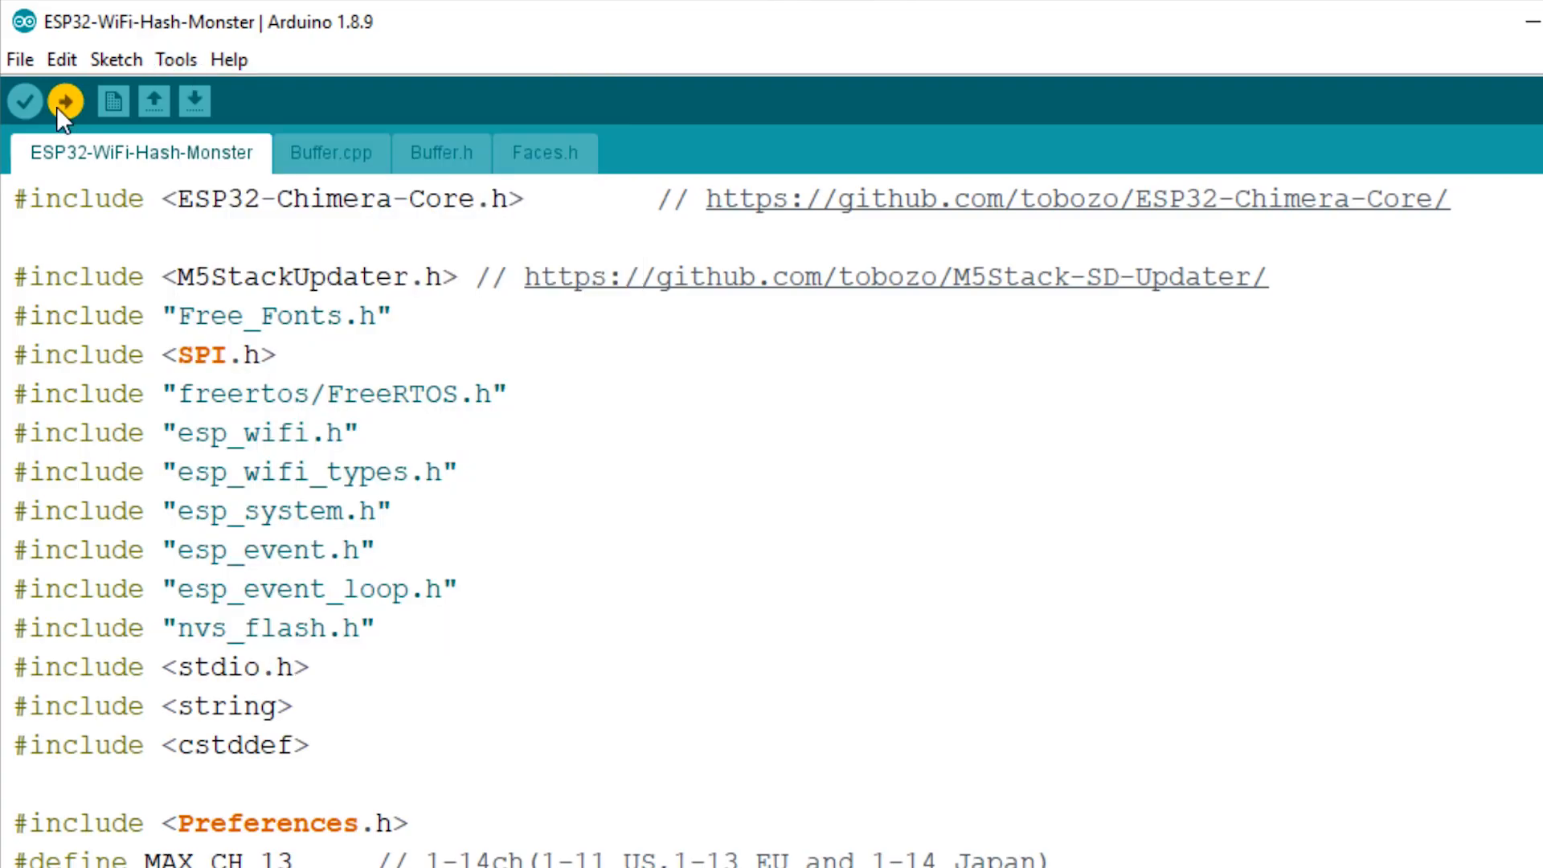
left_click(64, 101)
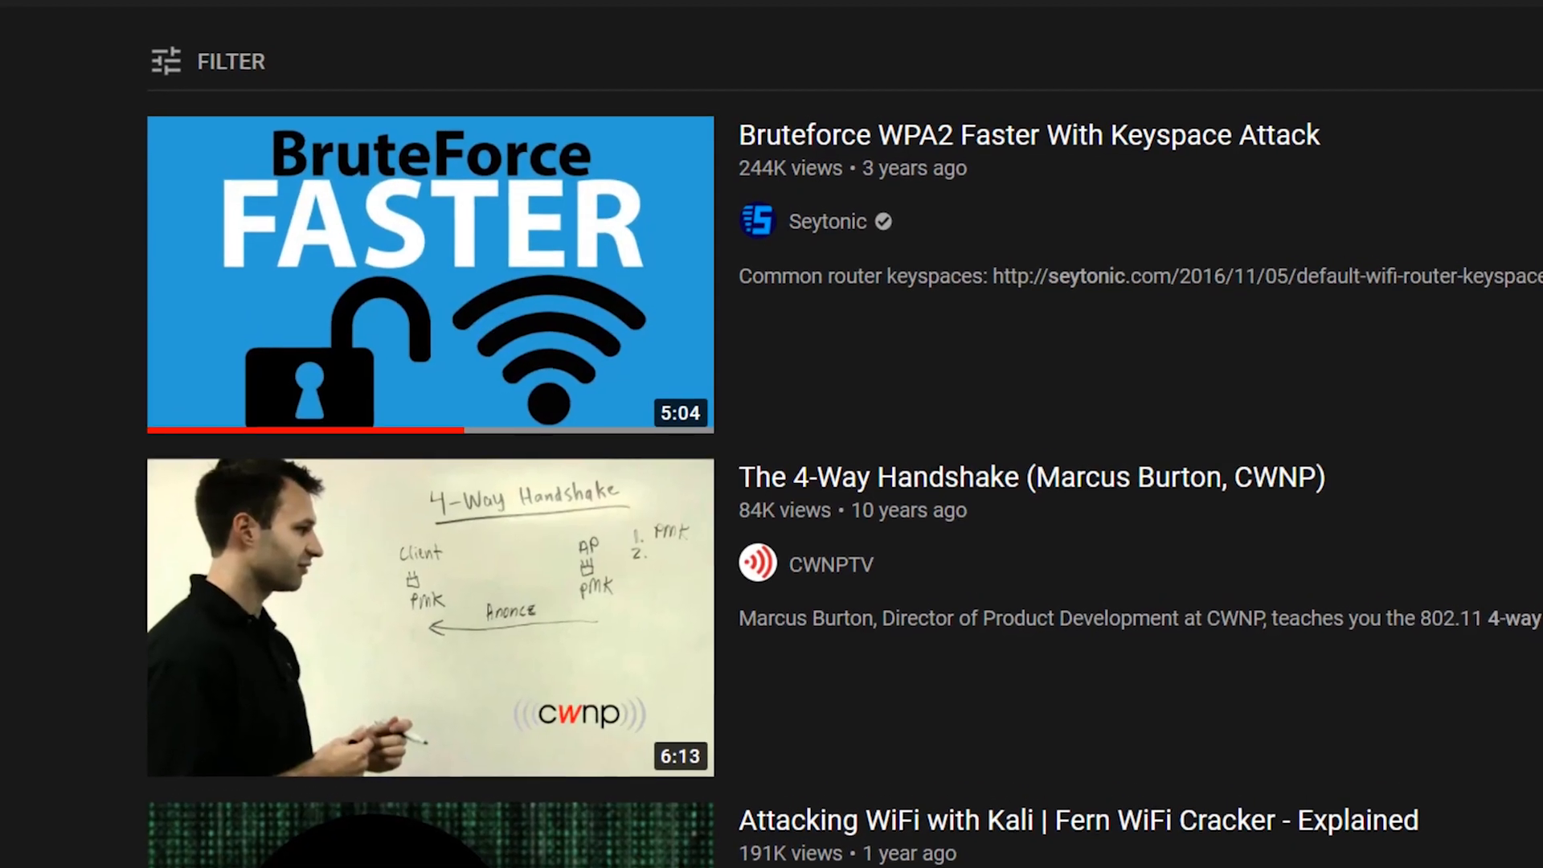
Scroll through the YouTube results on WPA2 cracking and the 4-way handshake.
scroll("down", 3)
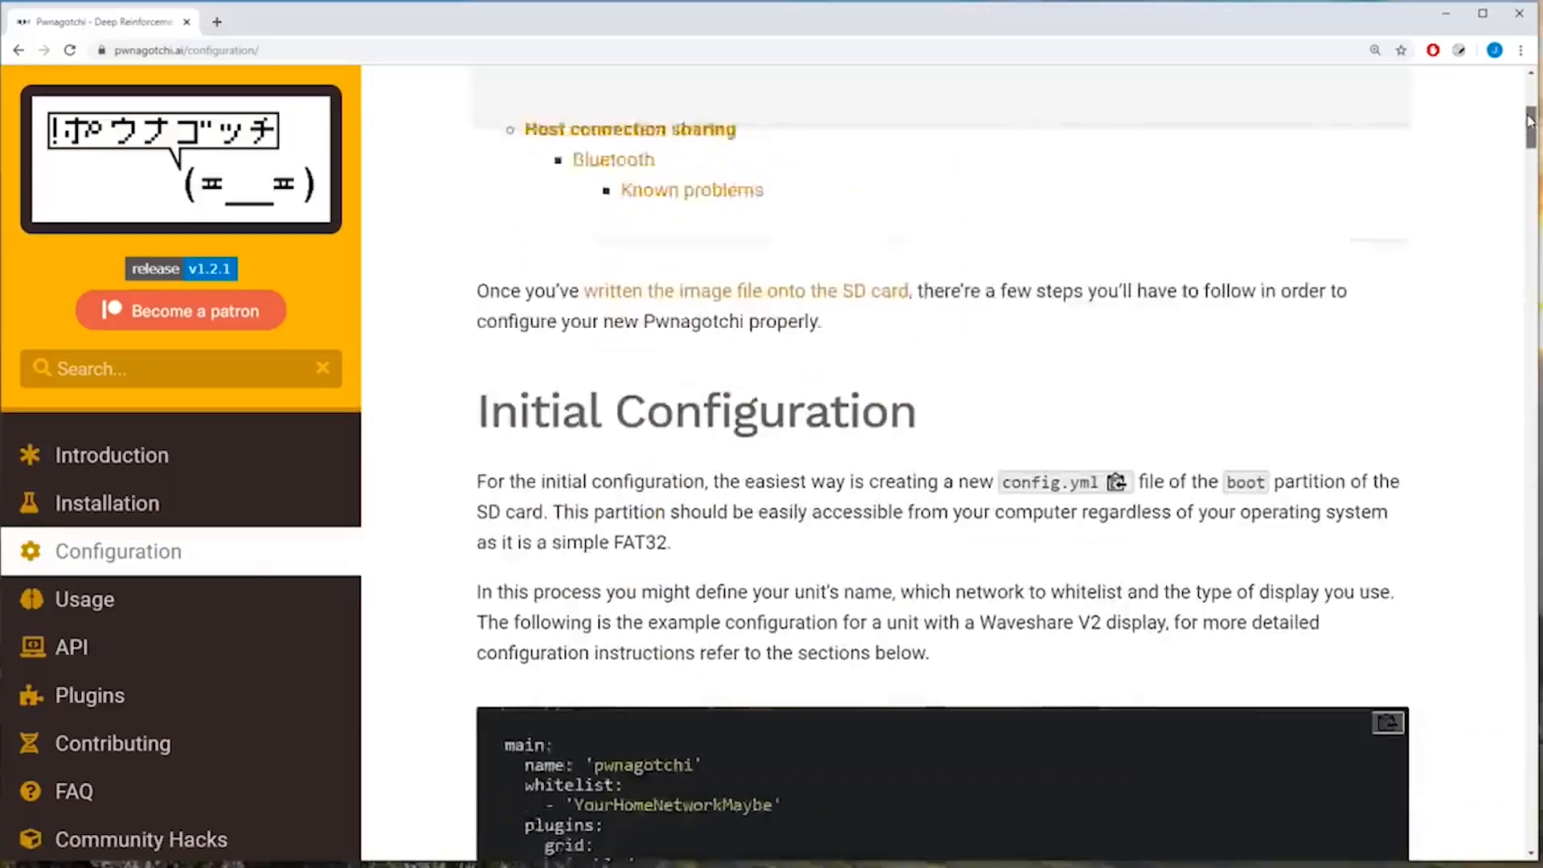
Scroll the Pwnagotchi Configuration page and go to the Plugins page from the sidebar.
scroll("down", 3)
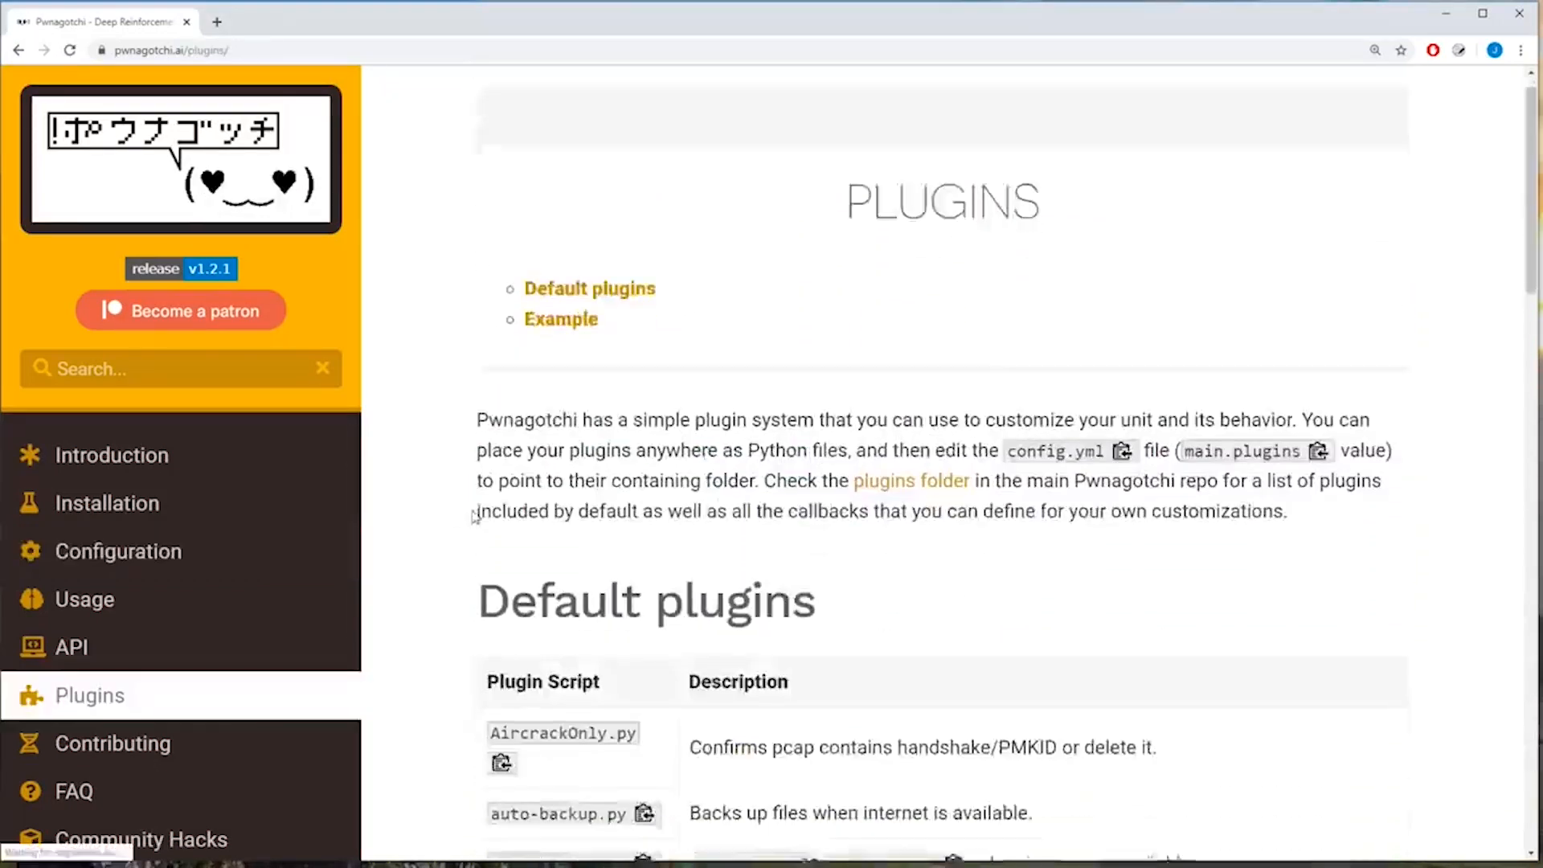
scroll("down", 3)
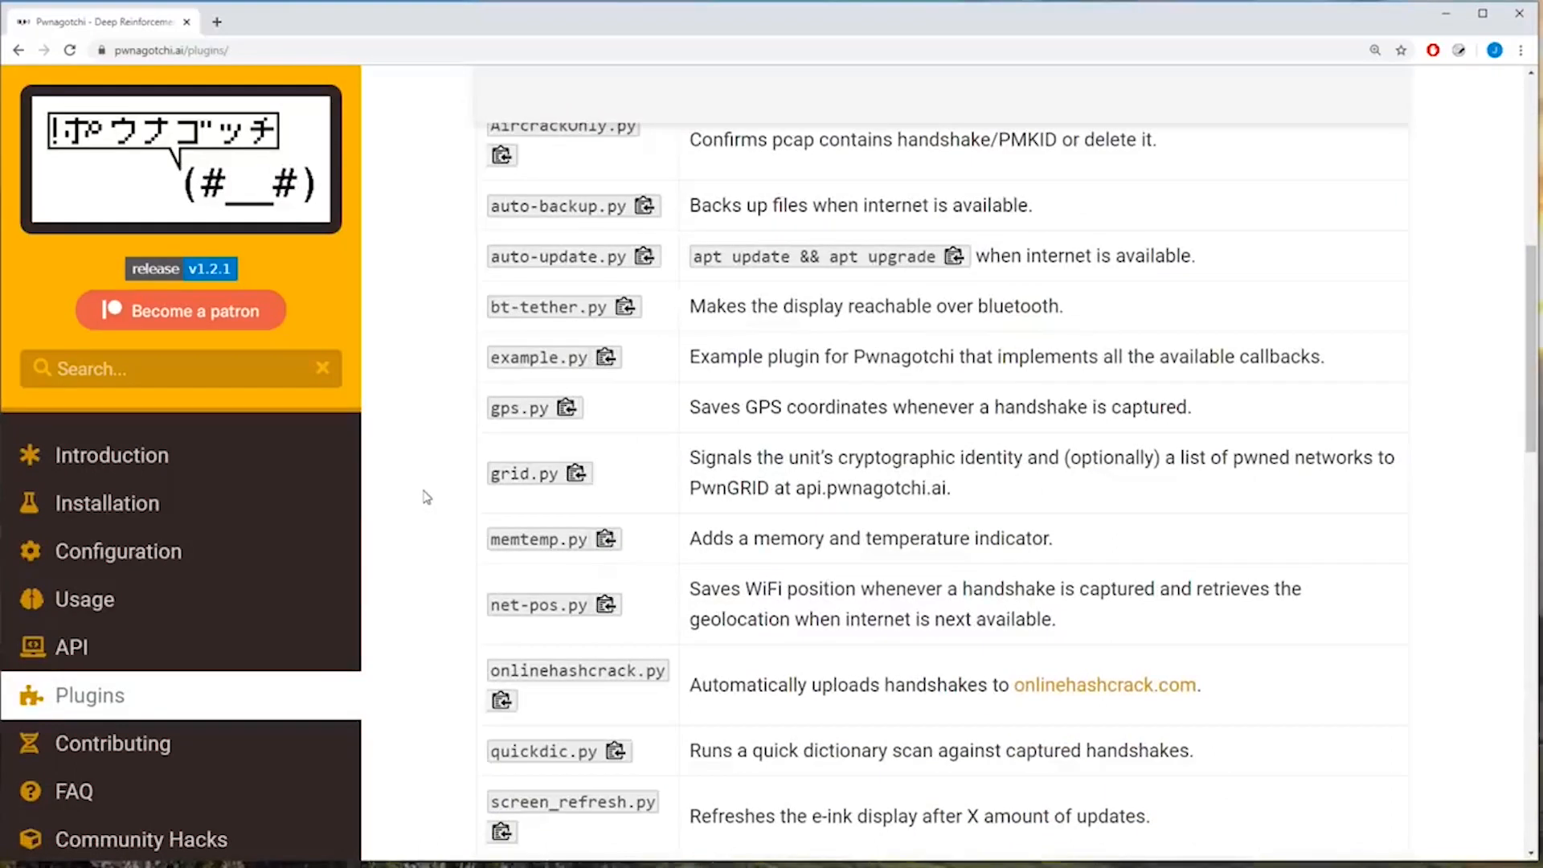
left_click(111, 455)
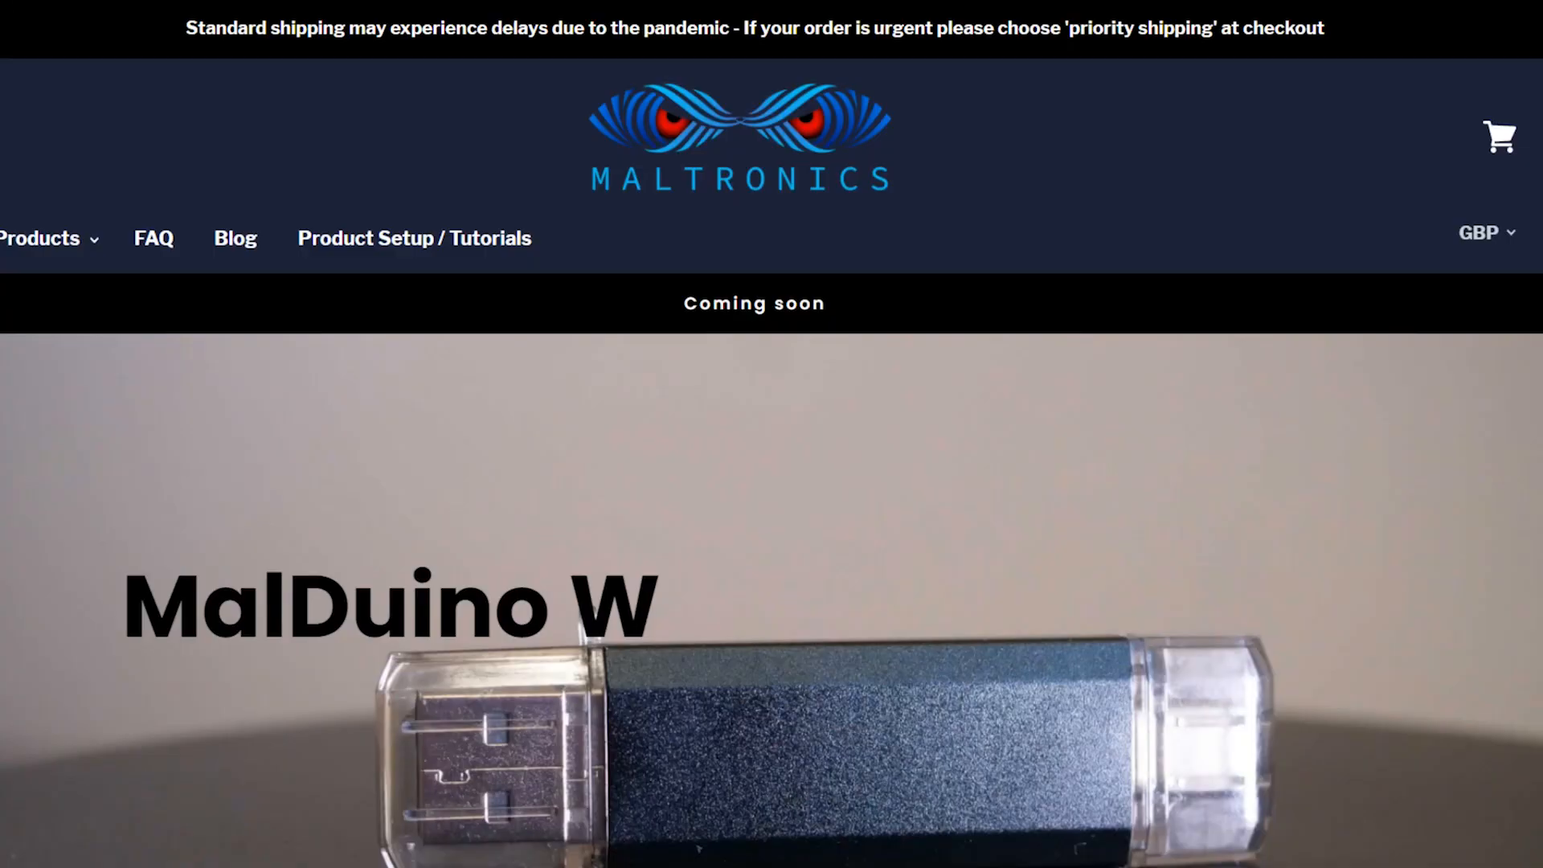
Enter 'your@email' in the MalDuino W mailing-list Email Address field.
scroll("down", 3)
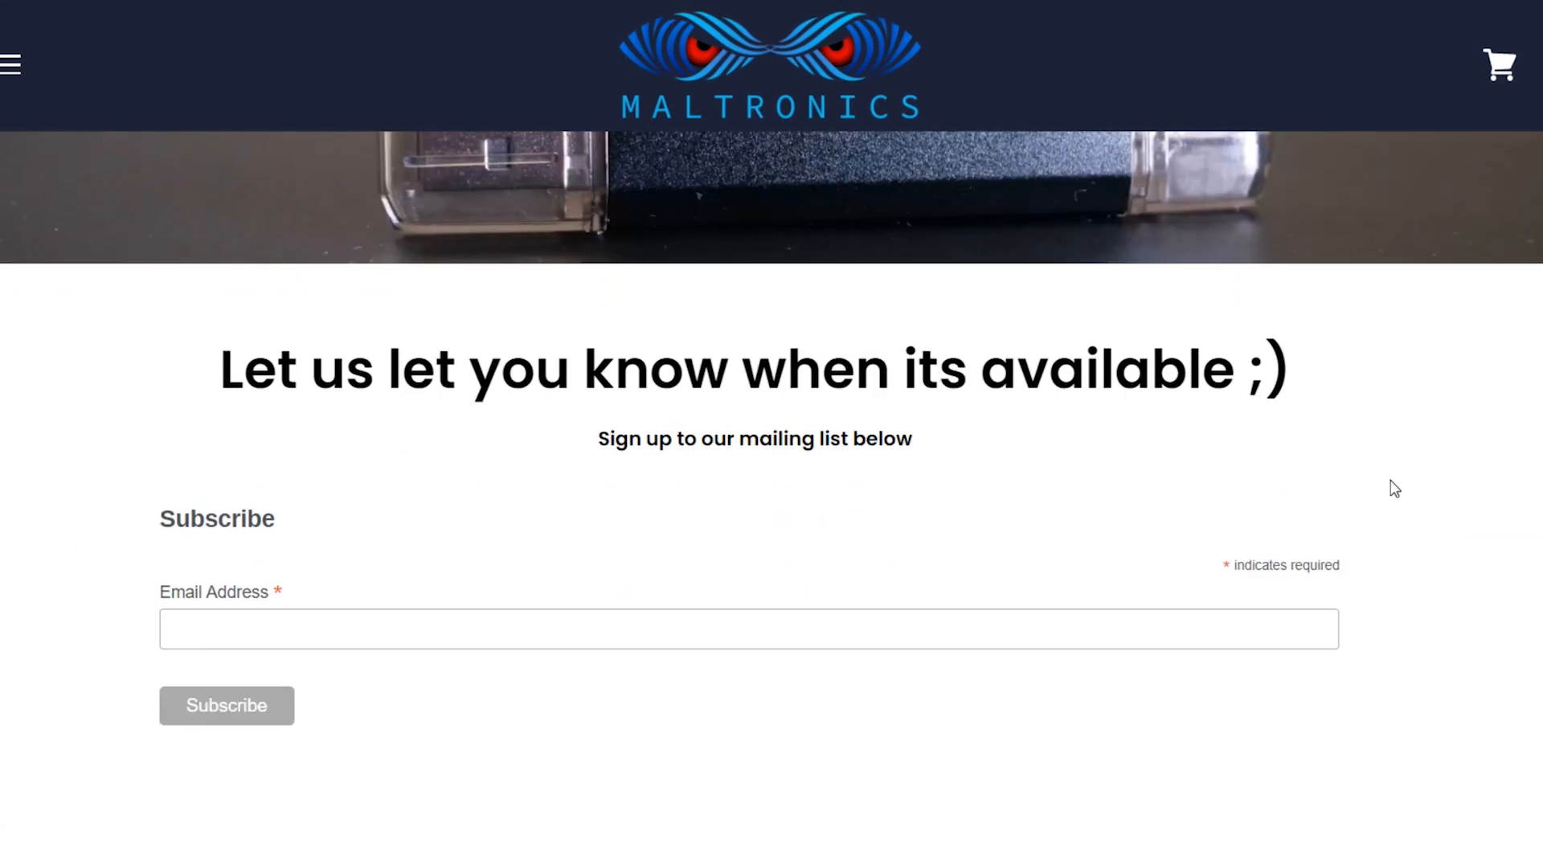
left_click(801, 629)
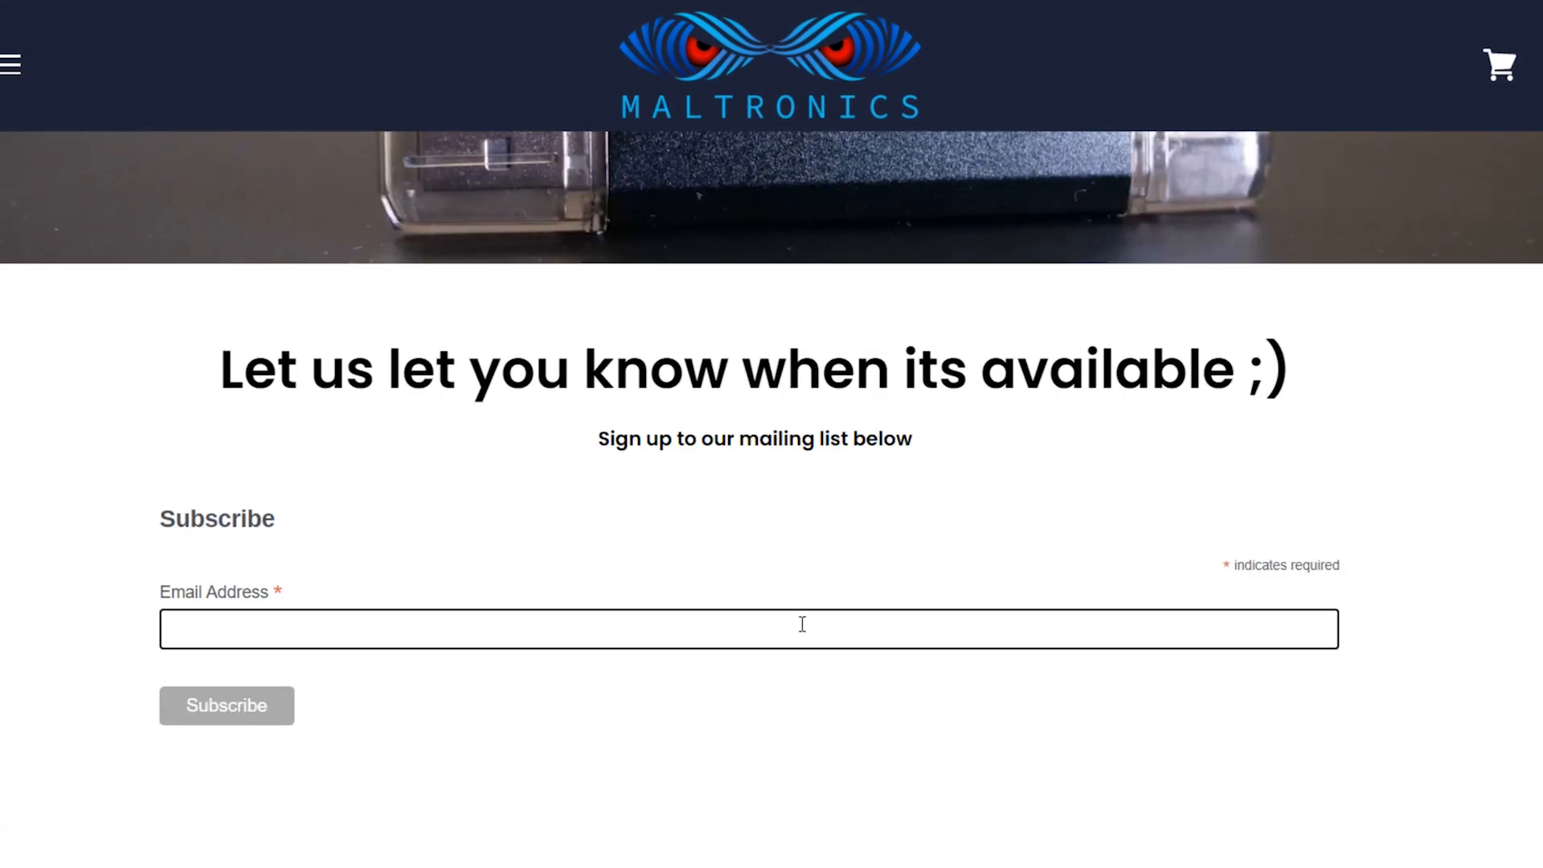
type("your@email")
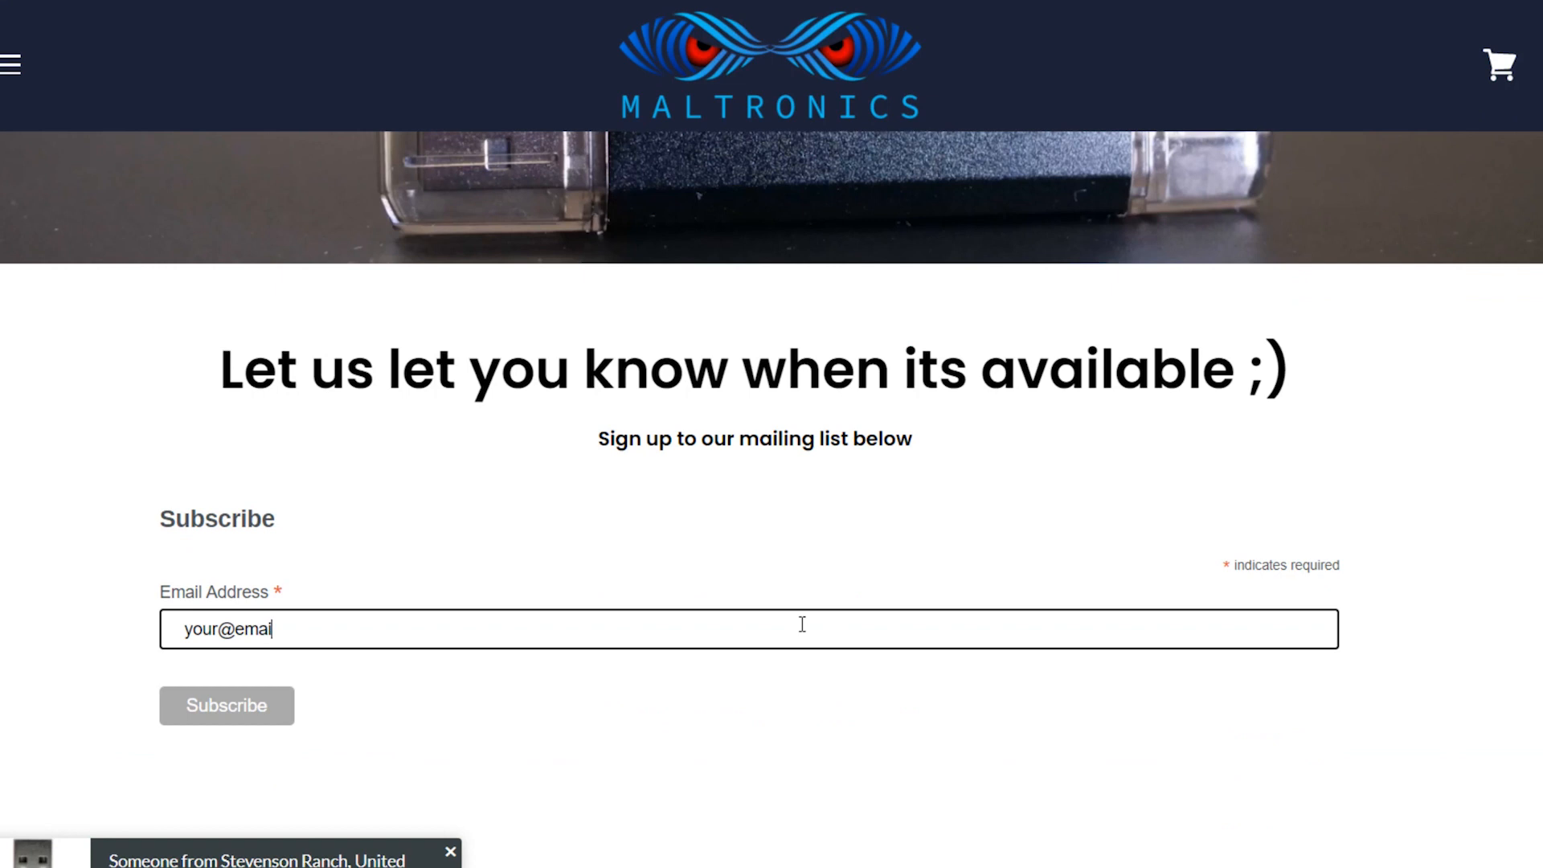